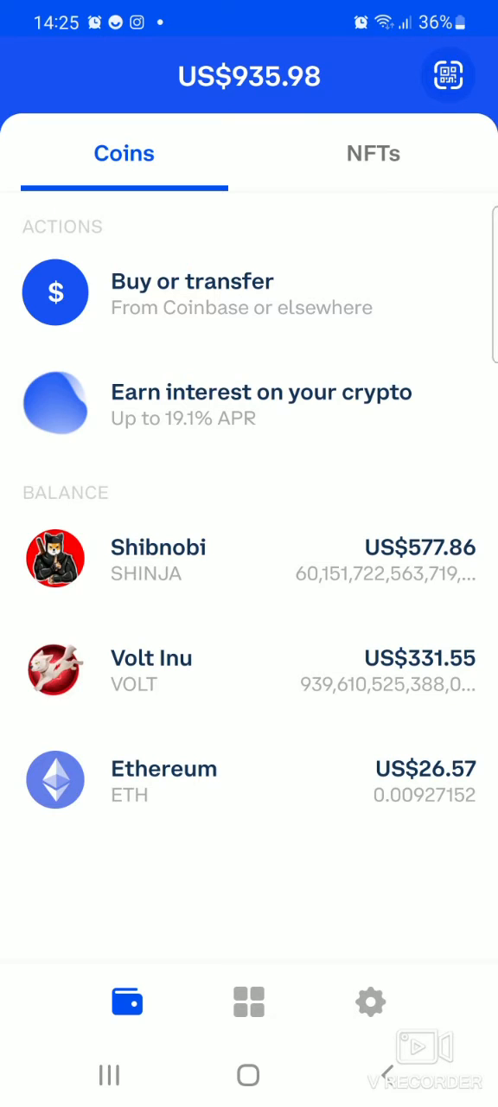
# Step: Review the coin balances and empty NFT collection, then go to the DApps browser
pyautogui.click(374, 152)
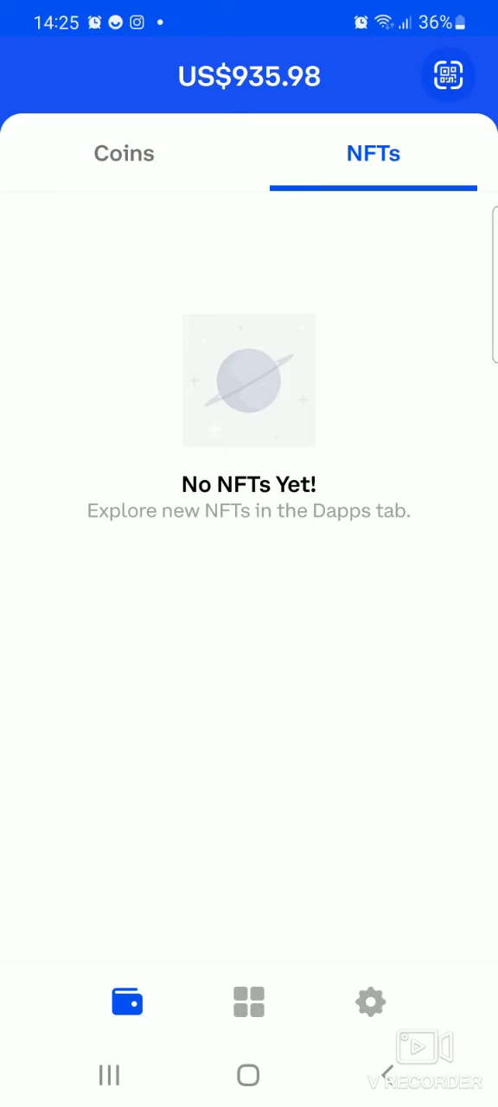
pyautogui.click(125, 153)
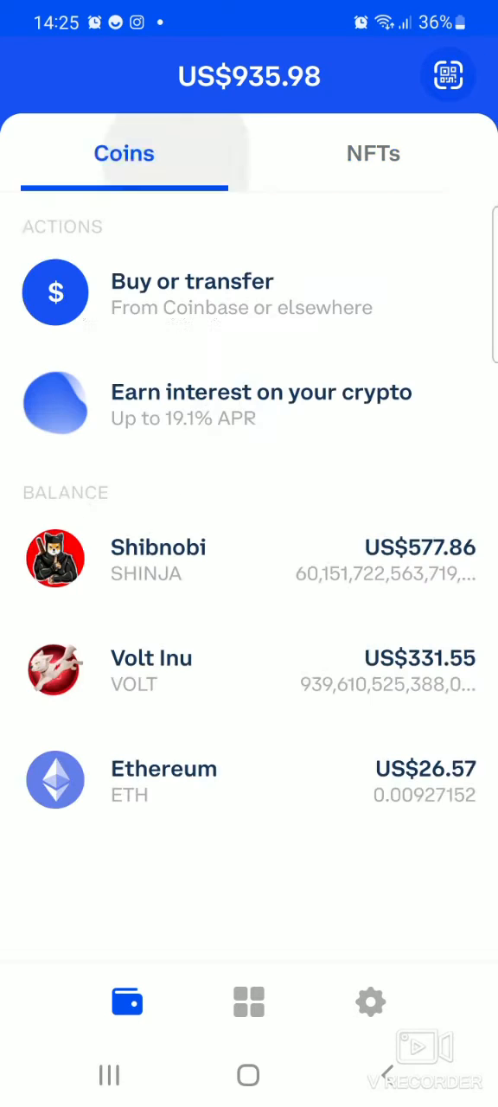
pyautogui.click(374, 152)
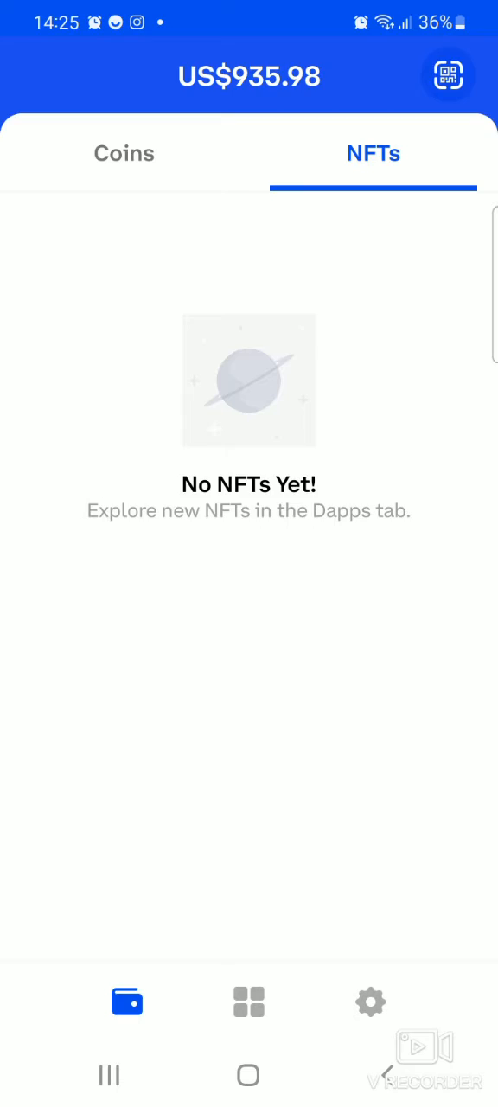
pyautogui.click(249, 1002)
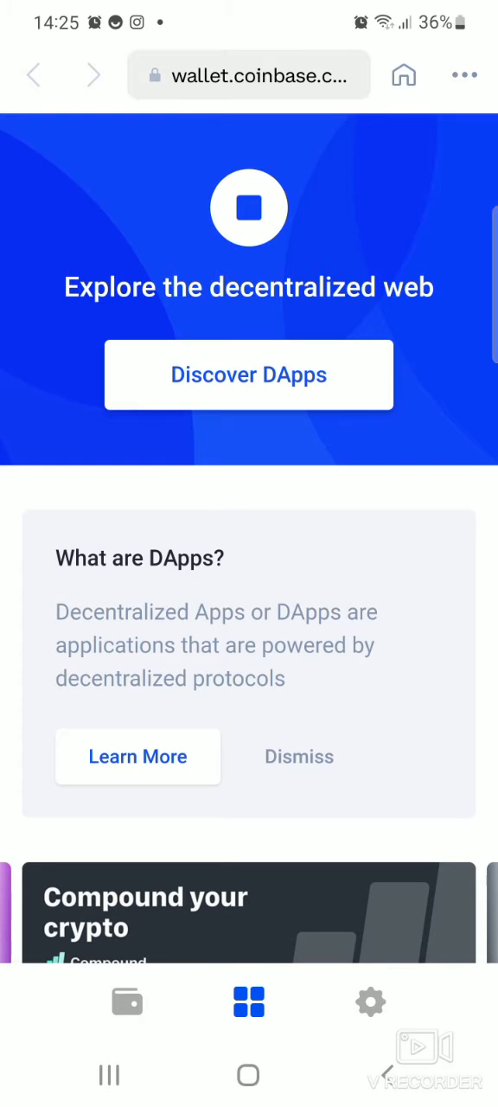
# Step: Browse the Discover DApps directory down to the Marketplaces section for OpenSea
pyautogui.click(249, 374)
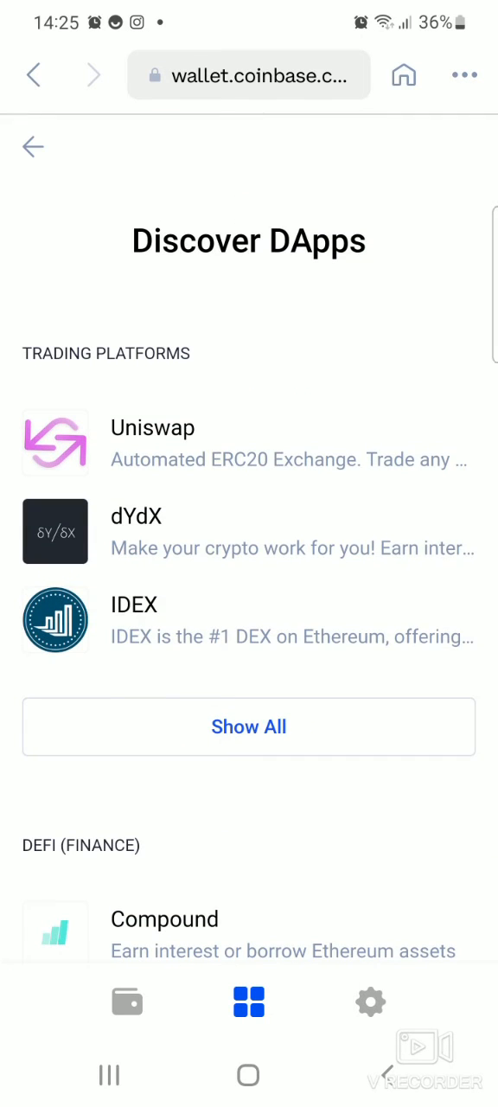
pyautogui.scroll(-3)
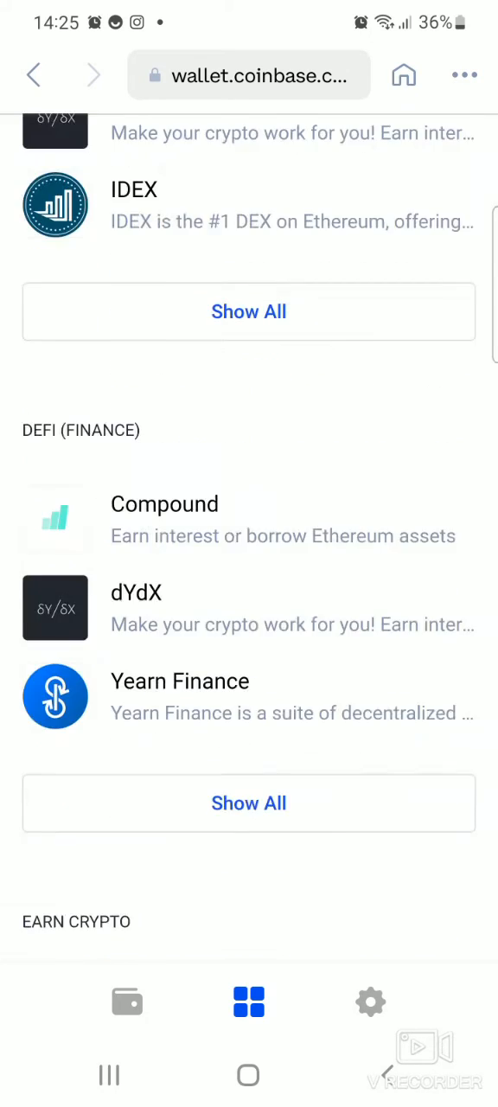
pyautogui.scroll(-3)
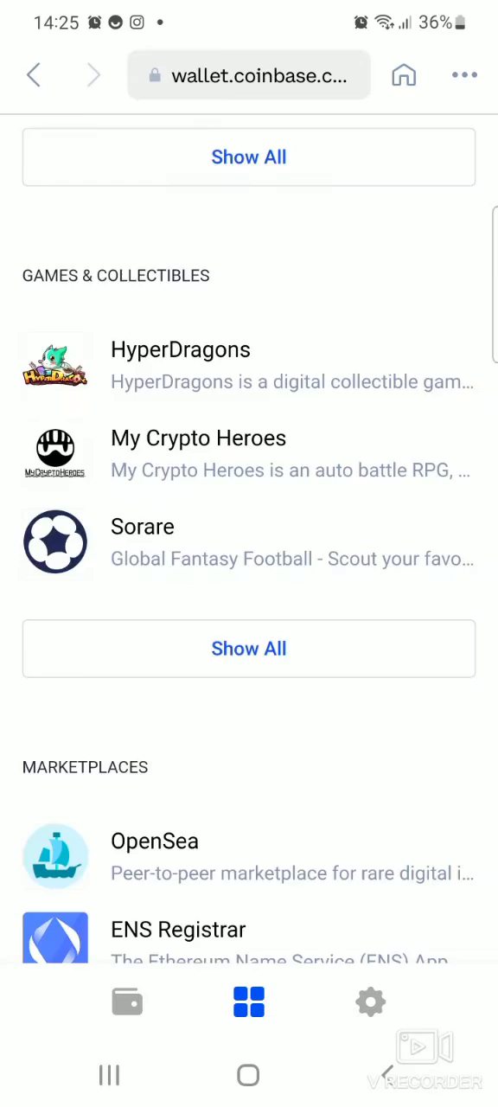
pyautogui.scroll(-3)
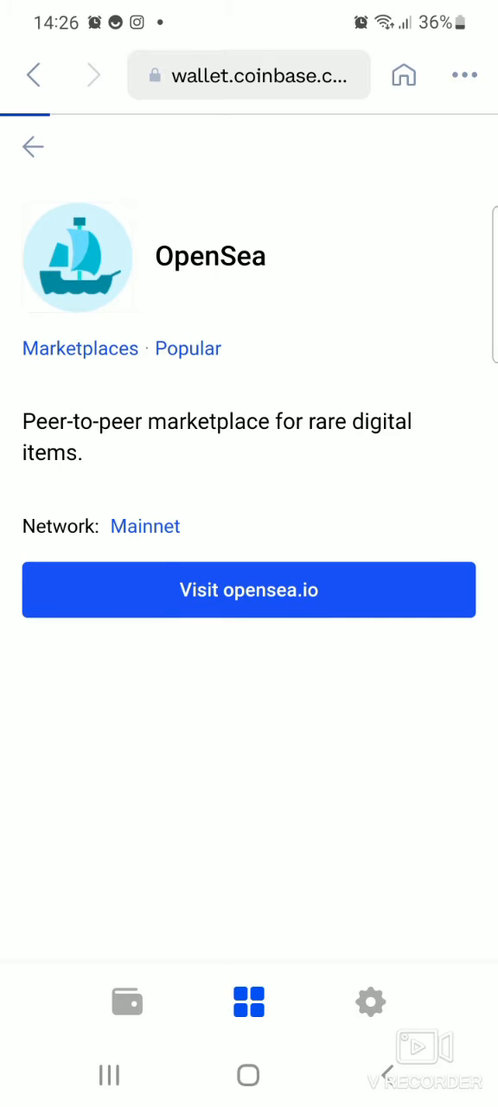
# Step: Visit opensea.io and navigate via Explore to the All NFTs listing grid
pyautogui.click(250, 590)
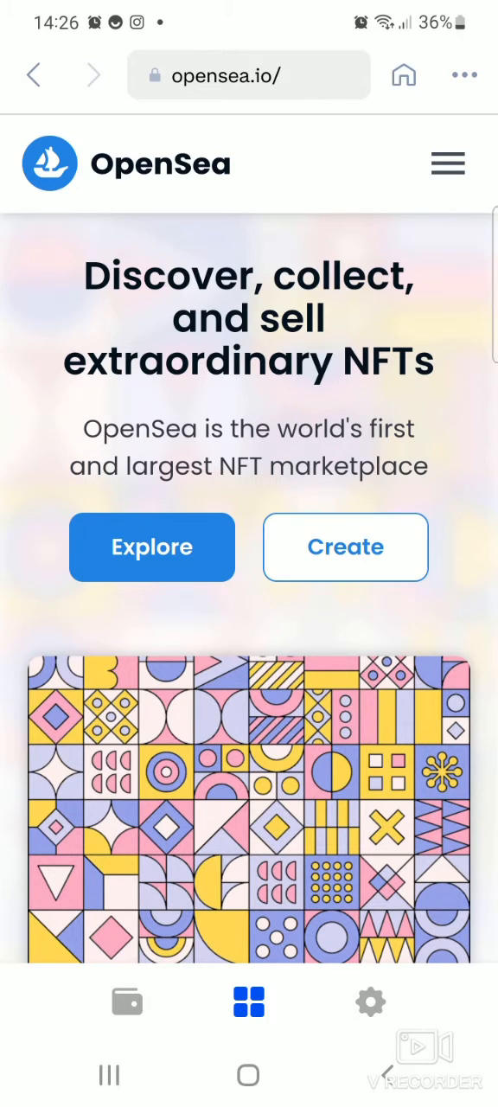
pyautogui.click(448, 163)
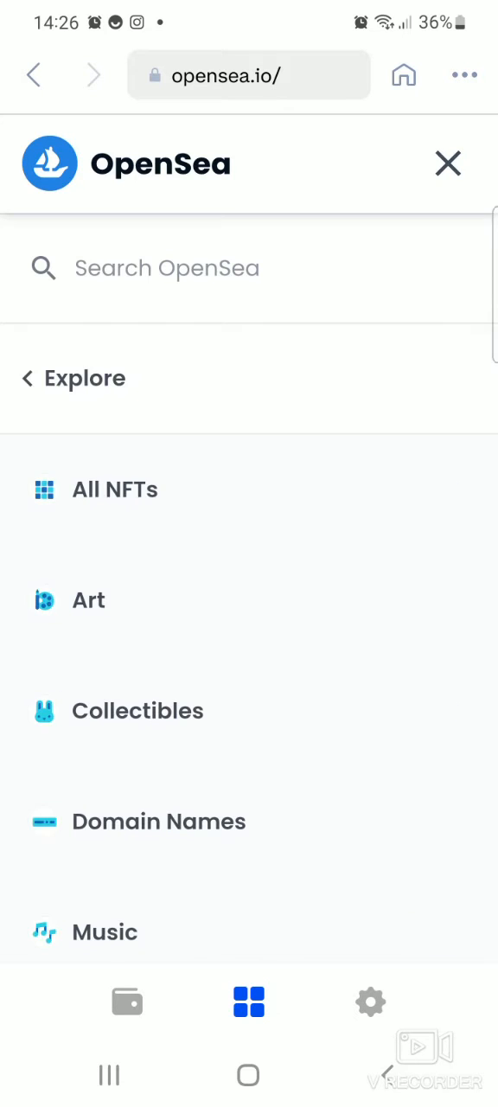
pyautogui.click(114, 490)
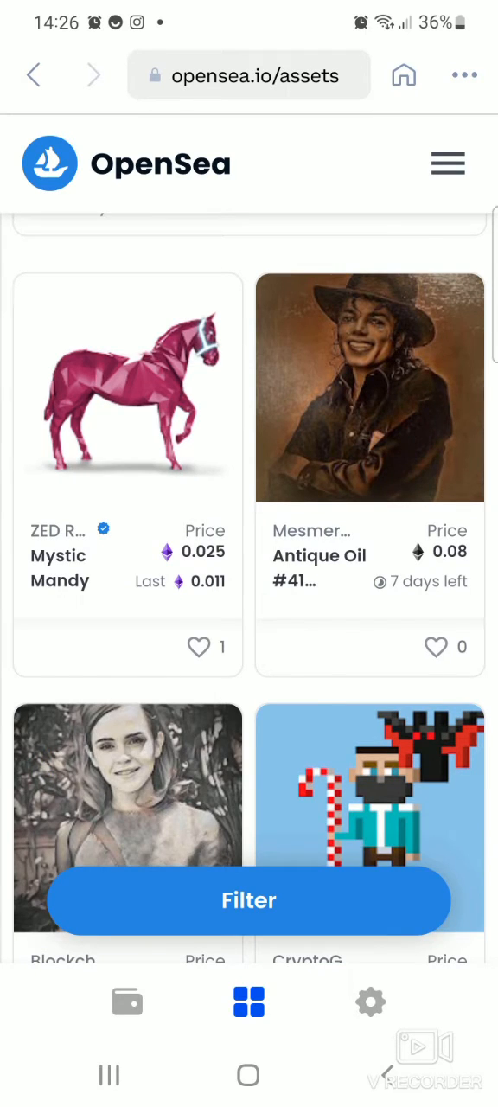
# Step: Filter listings to Buy Now items with price Min 5 and Max 10 USD
pyautogui.click(249, 900)
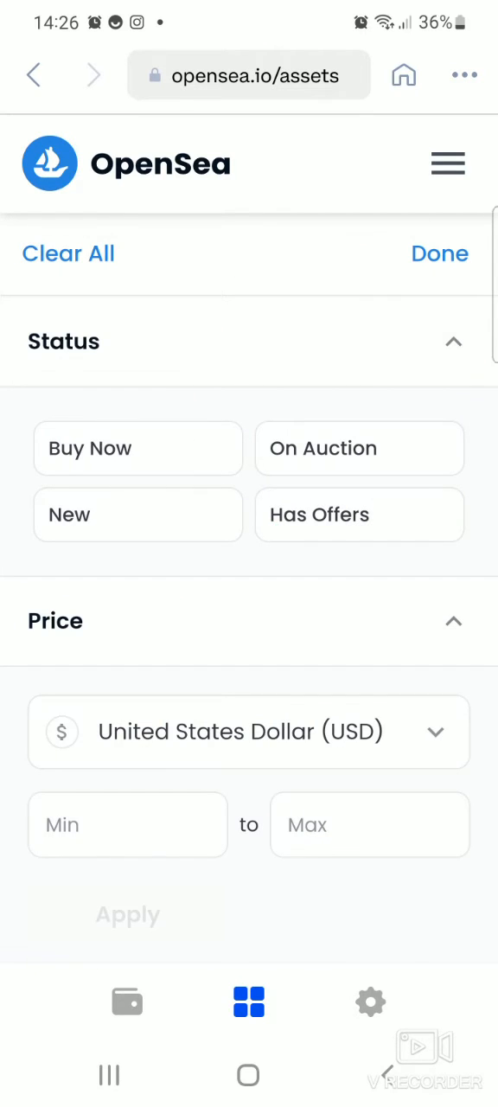
pyautogui.click(139, 448)
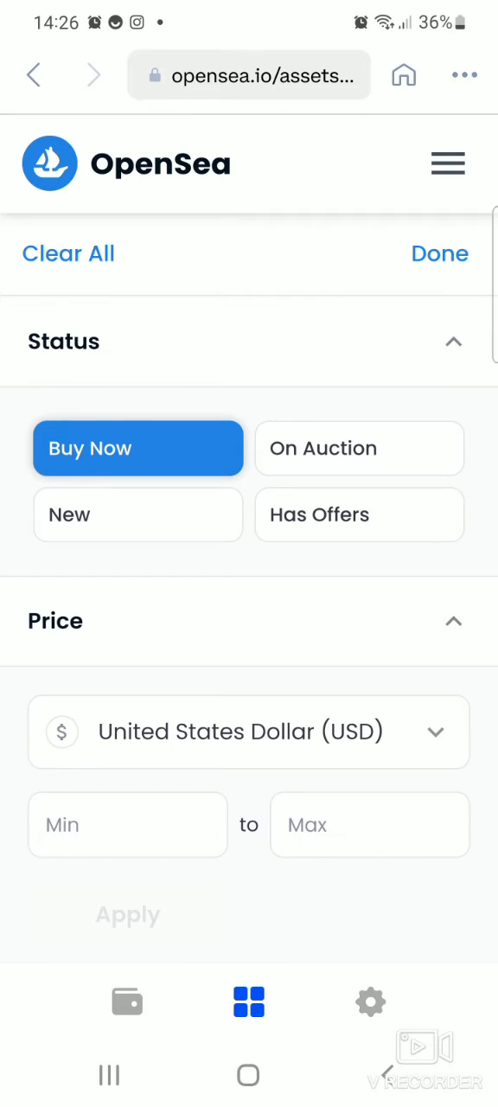
pyautogui.click(128, 824)
pyautogui.write('5')
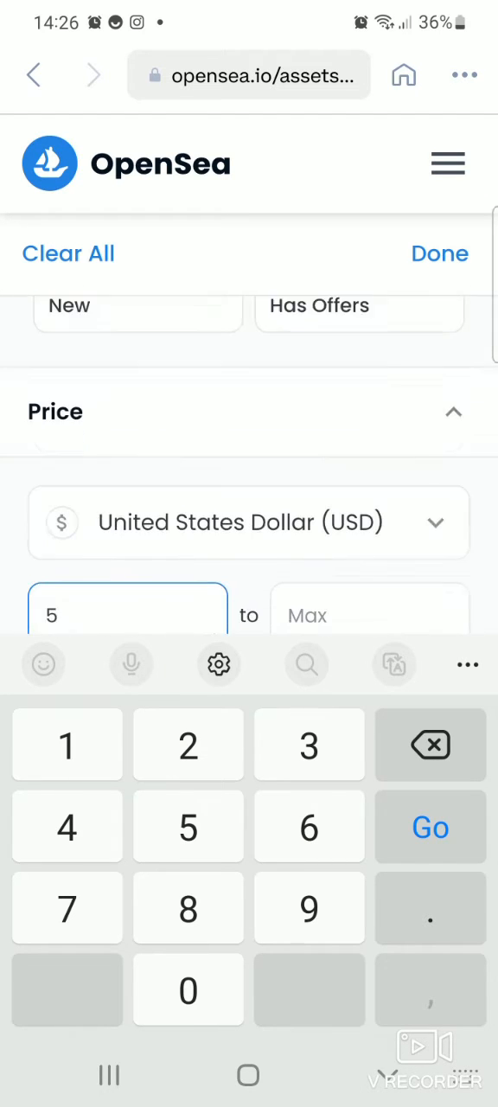
pyautogui.click(370, 569)
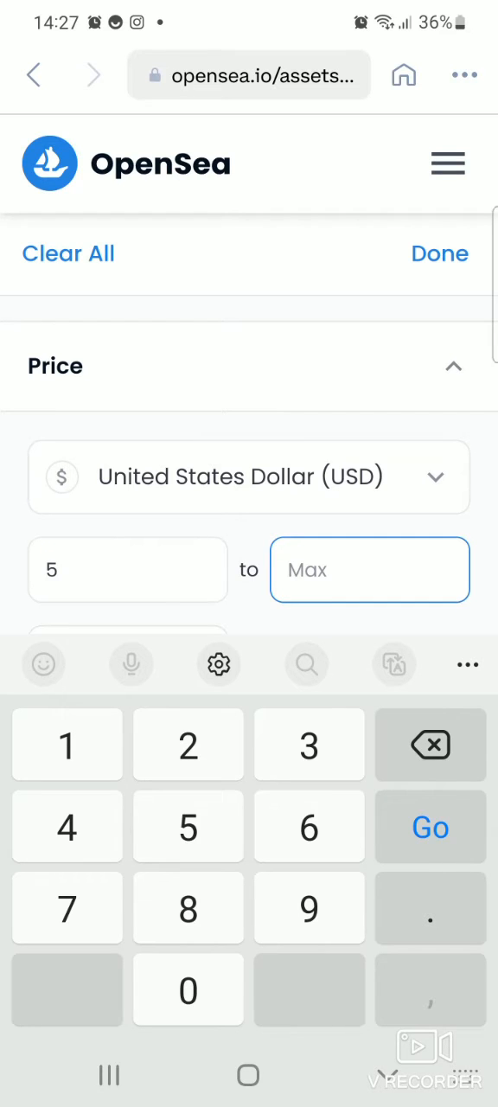
pyautogui.write('10')
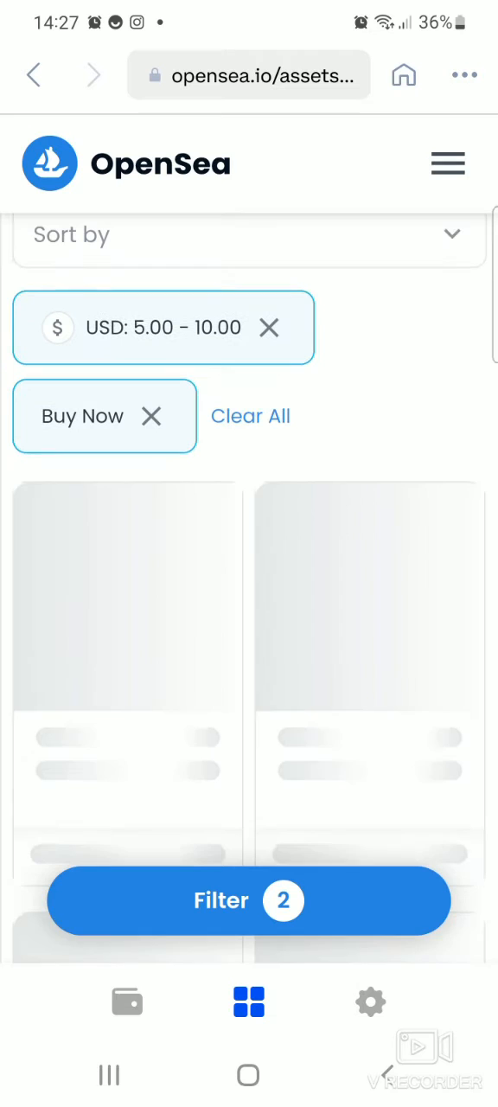
# Step: Open the Santa Costume for Christmas listing showing 0.0018 ETH (about $5.19) and buy options
pyautogui.scroll(3)
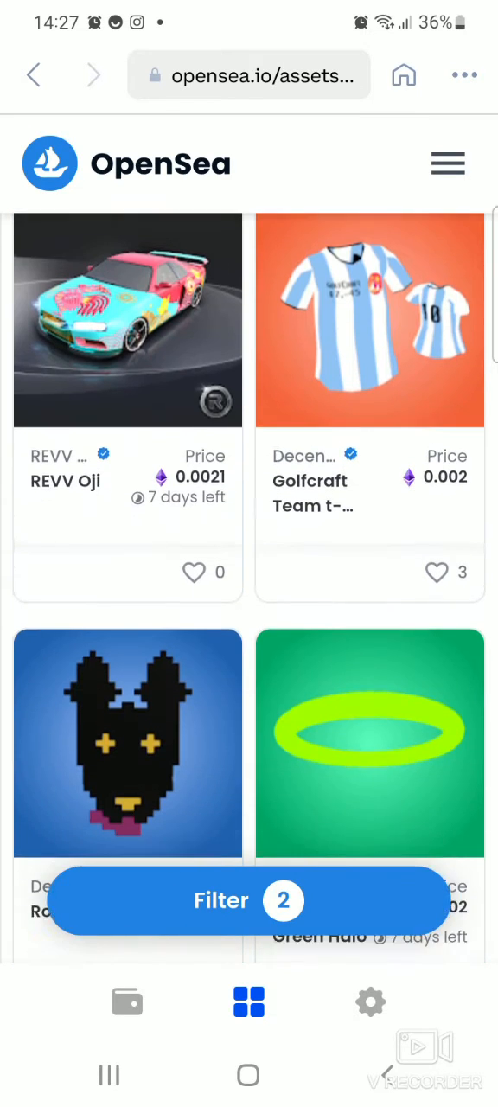
pyautogui.scroll(-3)
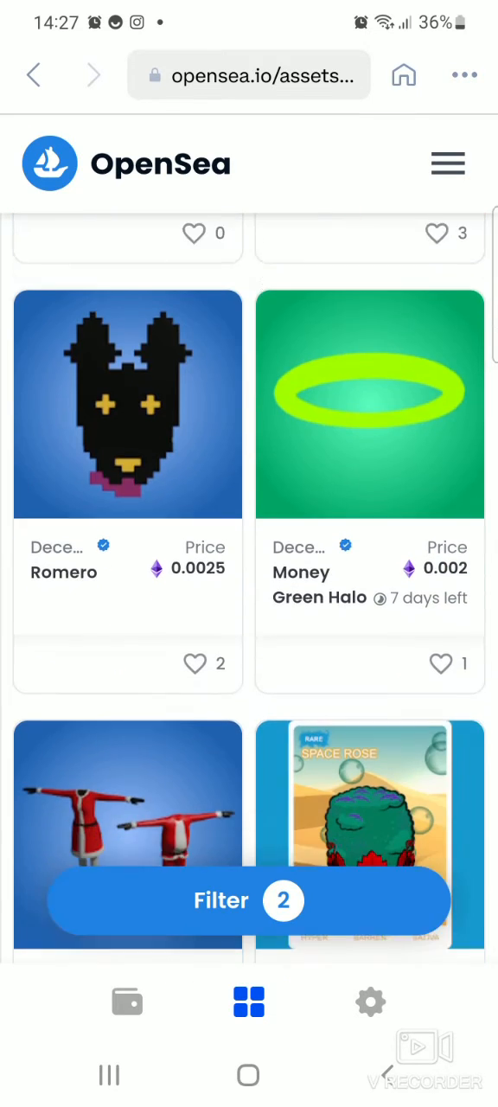
pyautogui.scroll(-3)
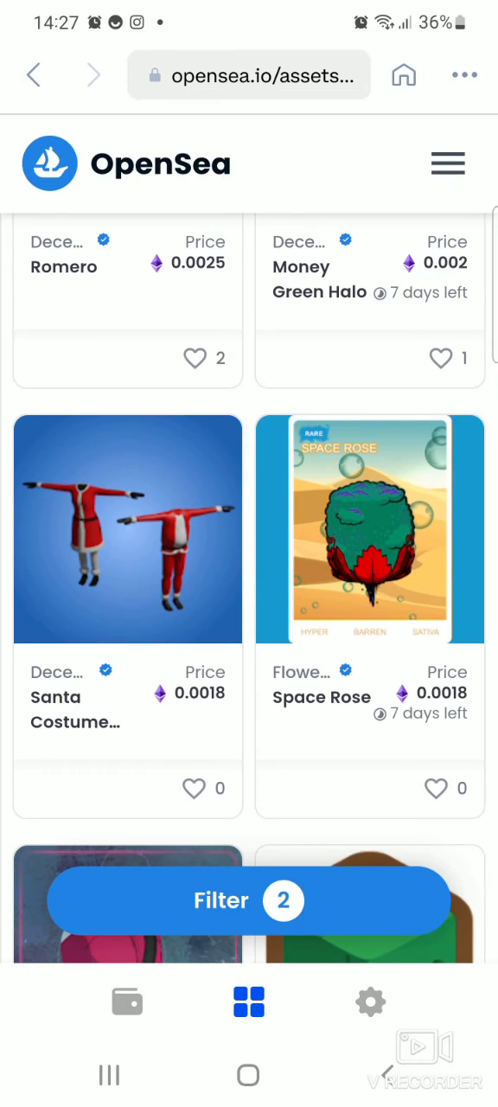
pyautogui.click(129, 529)
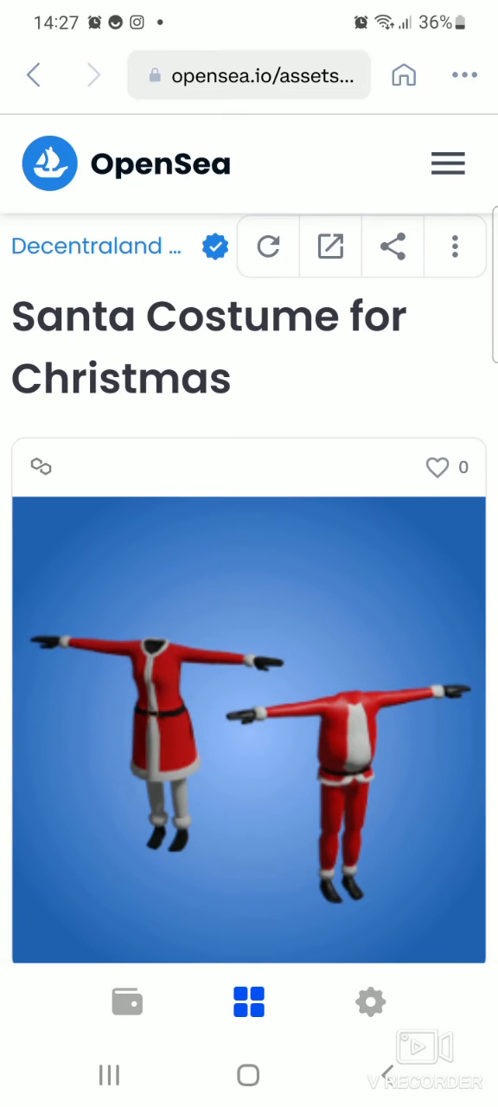
pyautogui.scroll(-3)
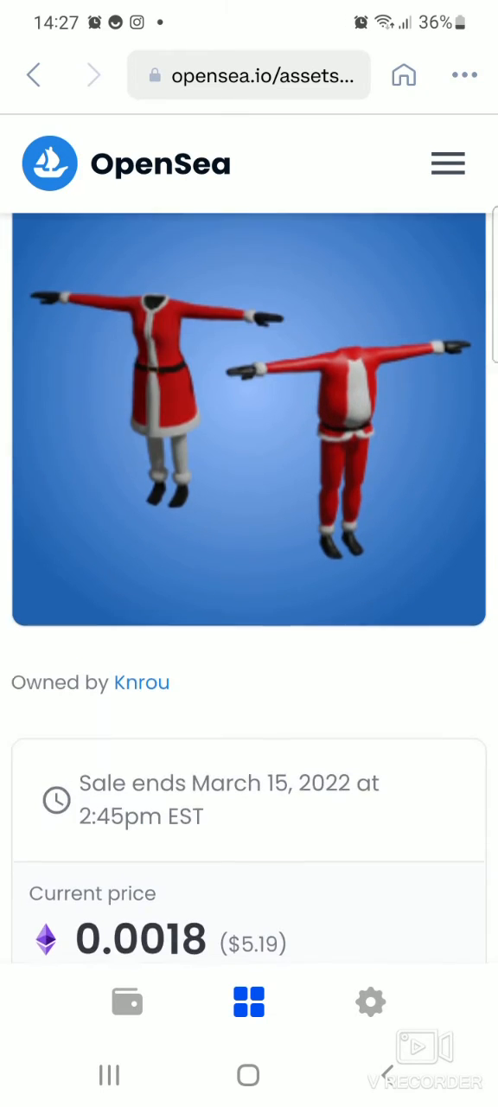
pyautogui.scroll(-3)
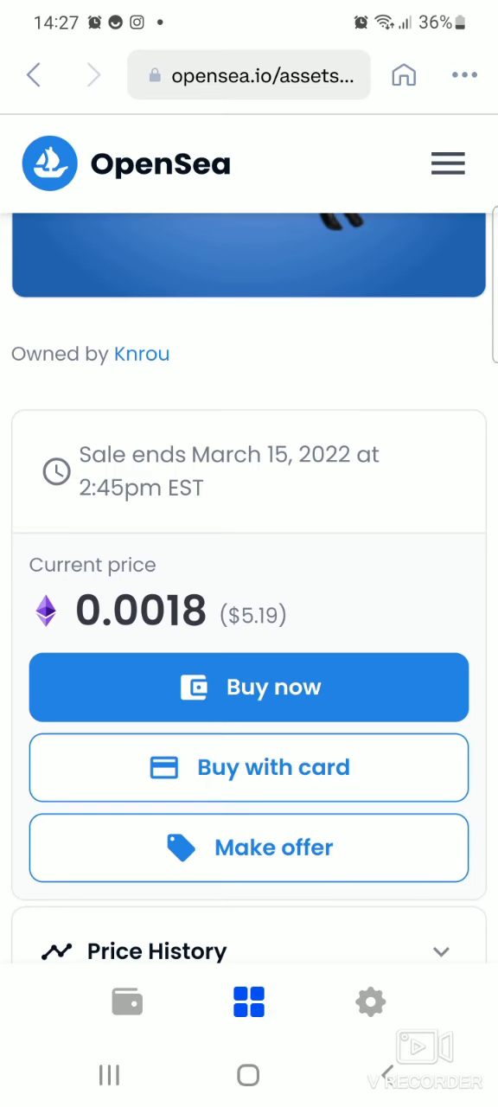
# Step: Choose Buy with card and continue via Try on MoonPay from the Add funds dialog
pyautogui.click(250, 768)
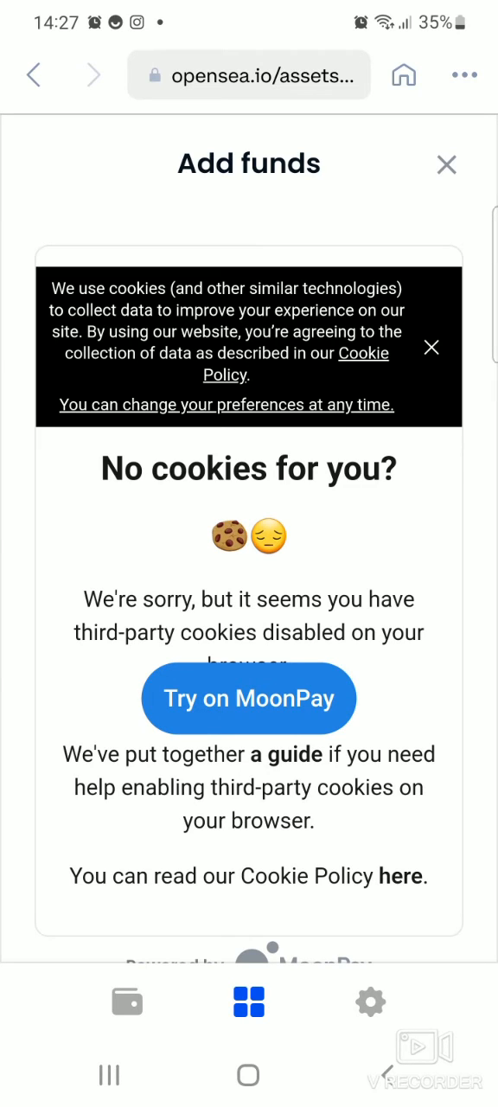
pyautogui.click(249, 699)
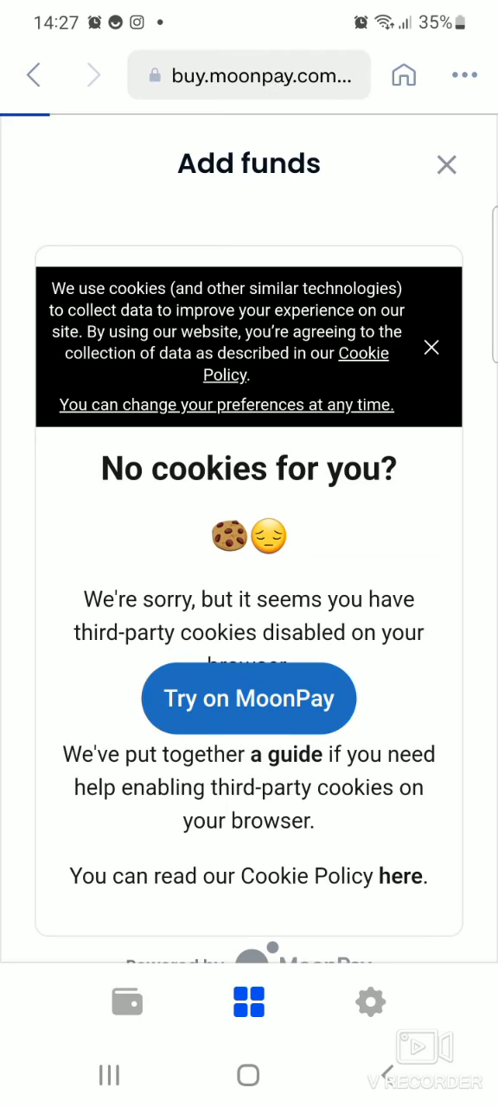
pyautogui.click(249, 700)
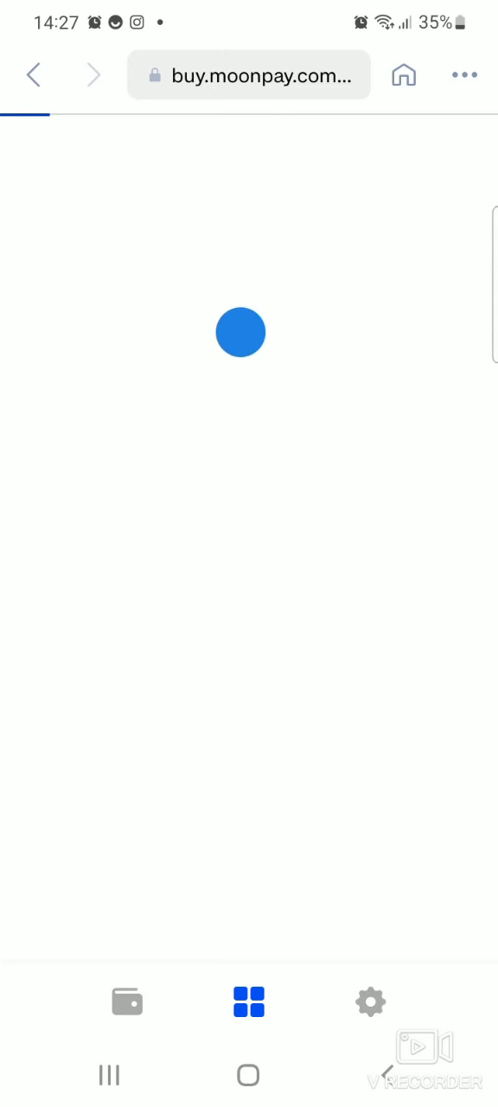